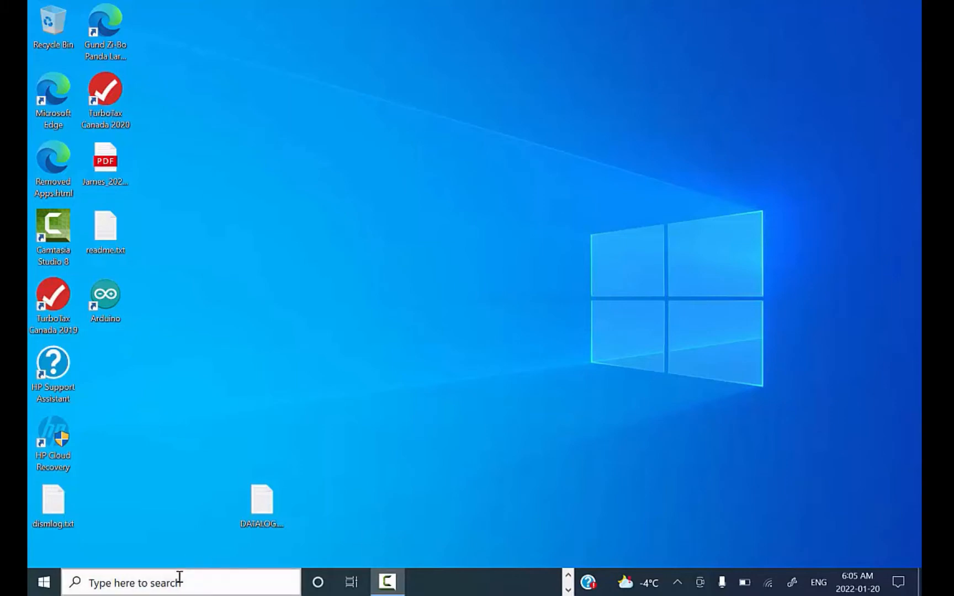
Find Windows PowerShell through taskbar search and try running jshell at its prompt.
text(j)
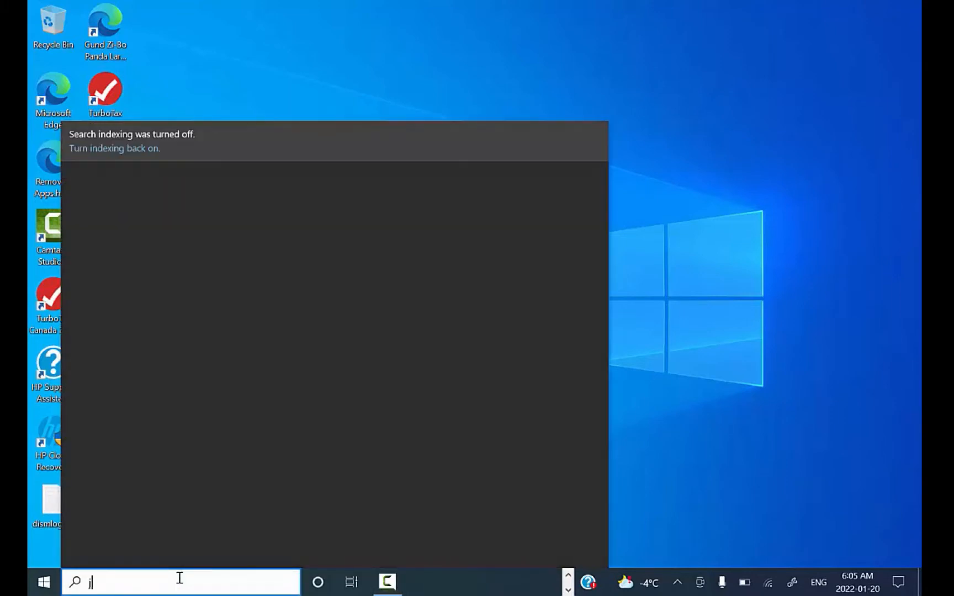
text(s)
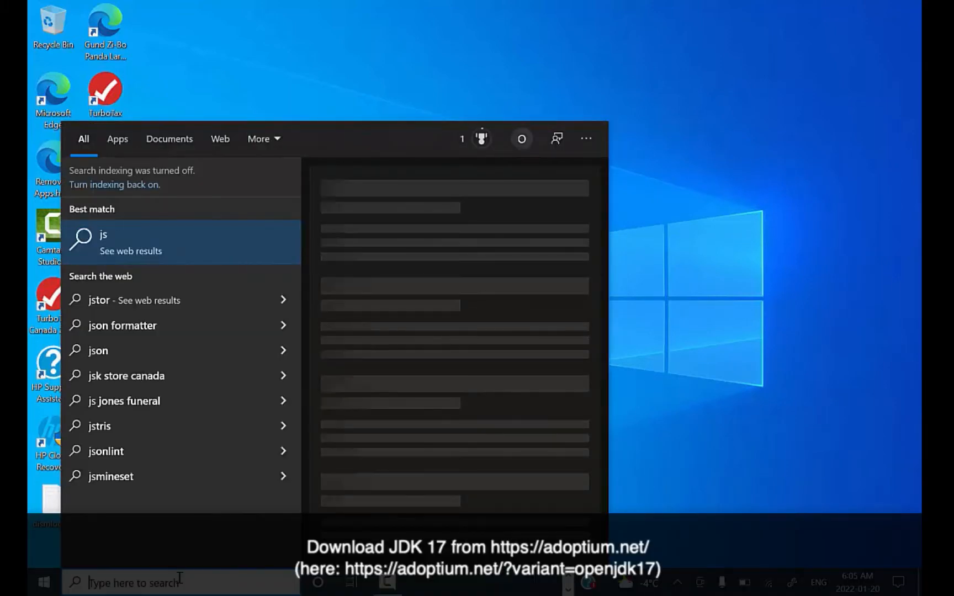
text(powers)
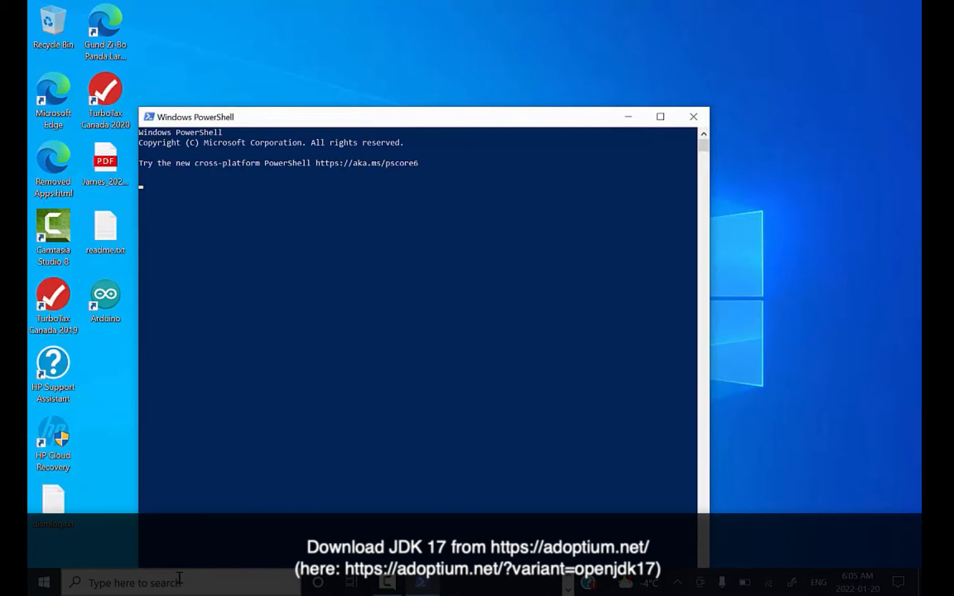
text(jshell)
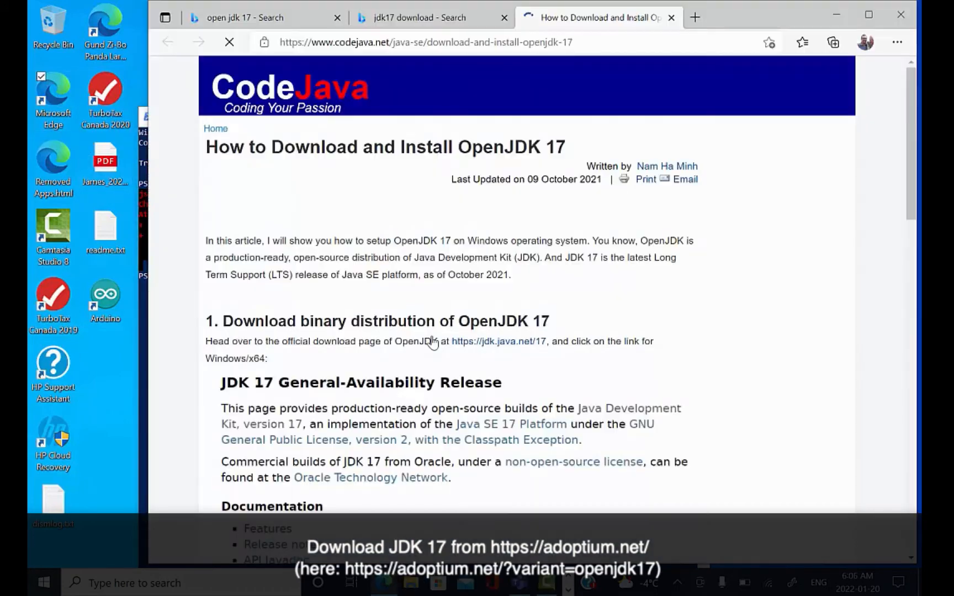
Read through the CodeJava OpenJDK 17 install guide's installation steps.
scroll(down, 3)
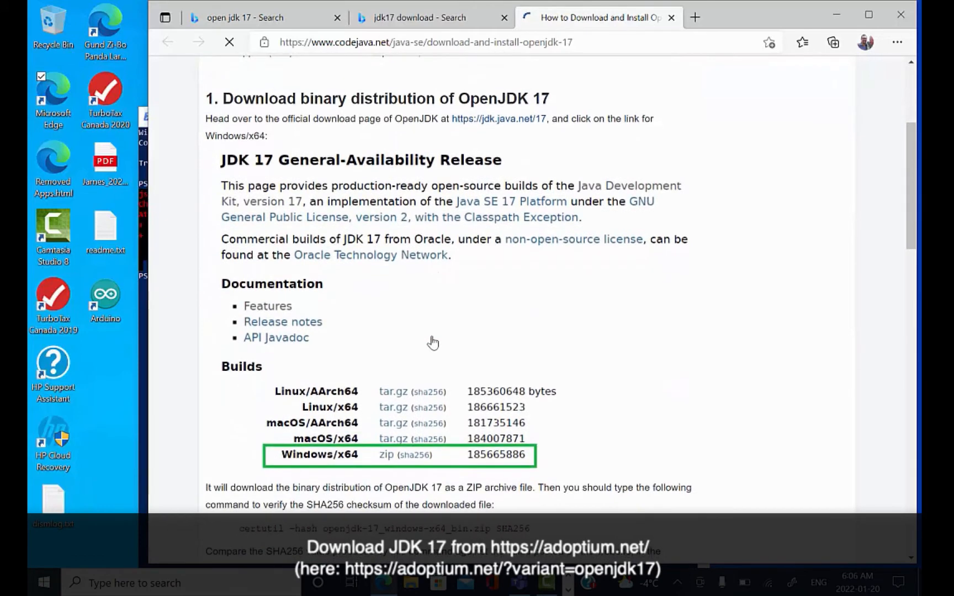
scroll(down, 3)
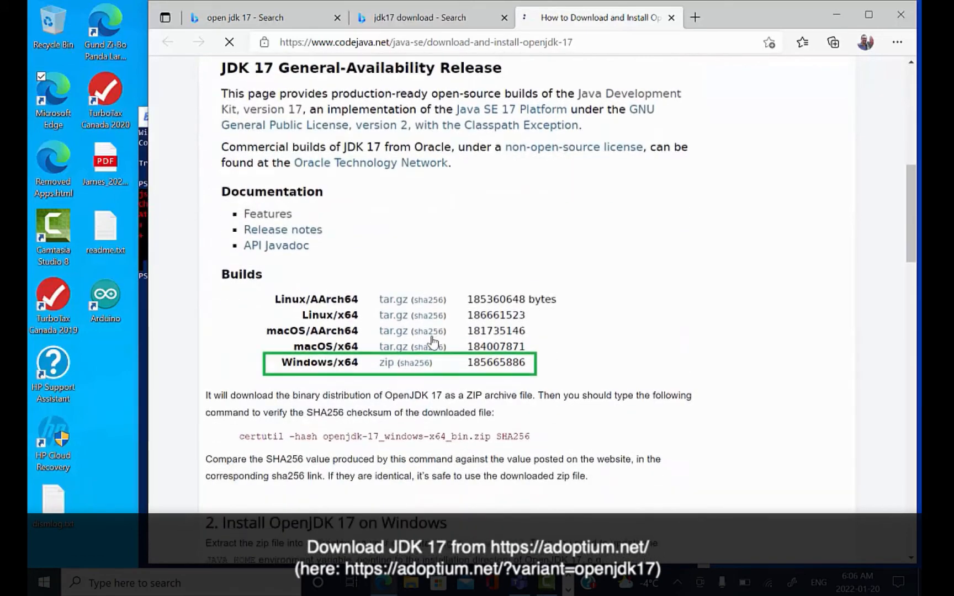
scroll(down, 3)
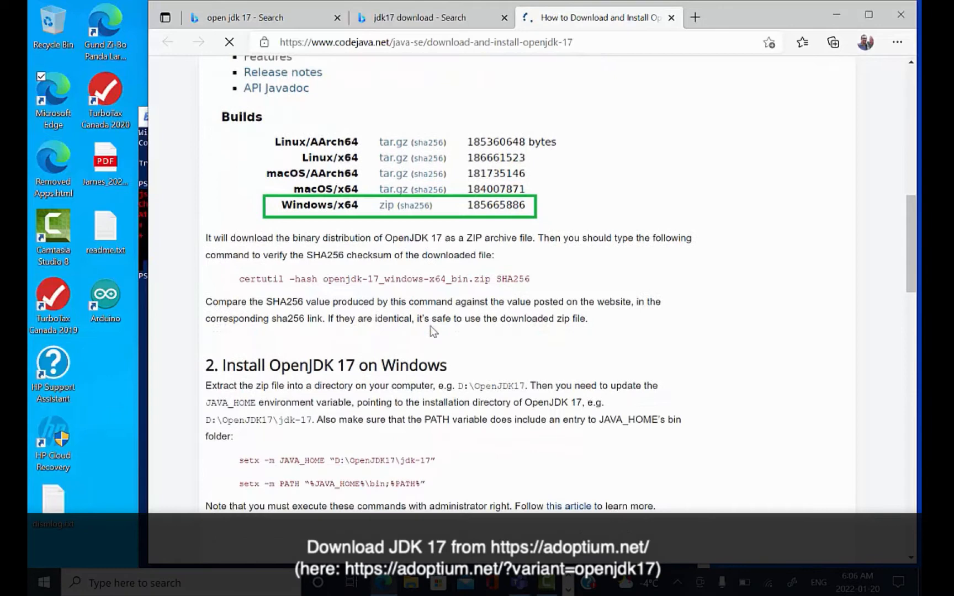
scroll(down, 3)
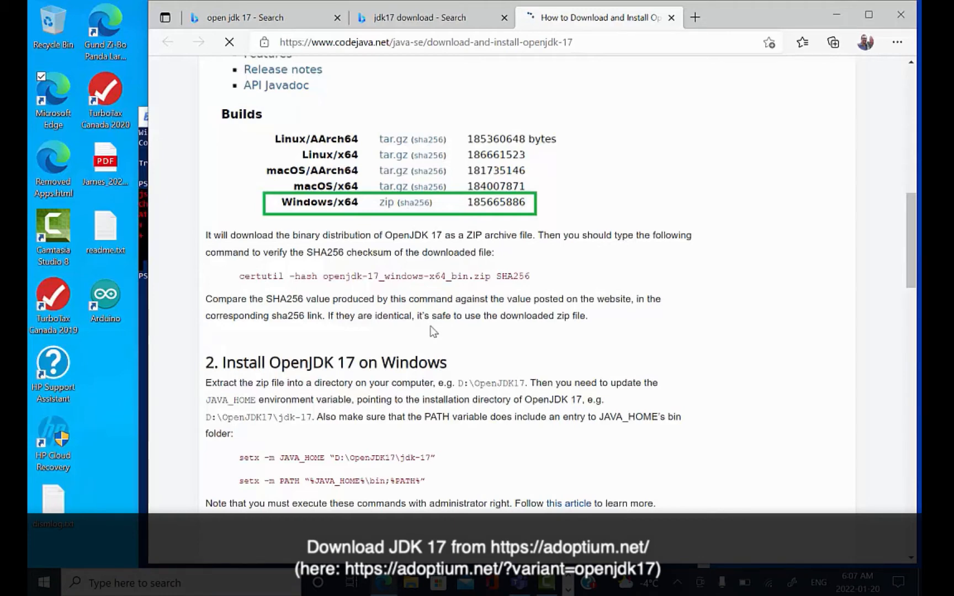
scroll(down, 3)
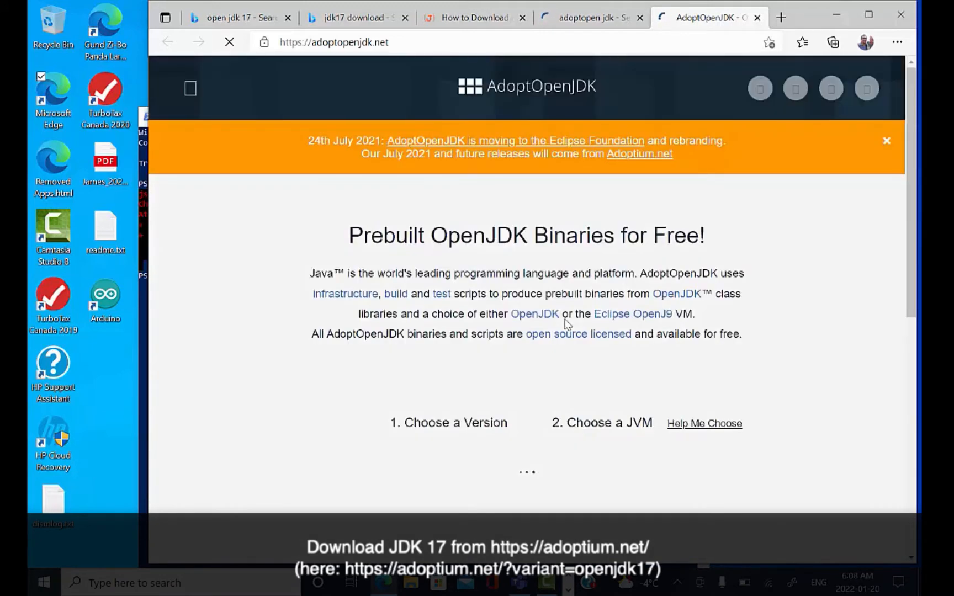
Go to Adoptium.net via the banner link and keep Temurin 17 (LTS) for Windows x64.
click(229, 42)
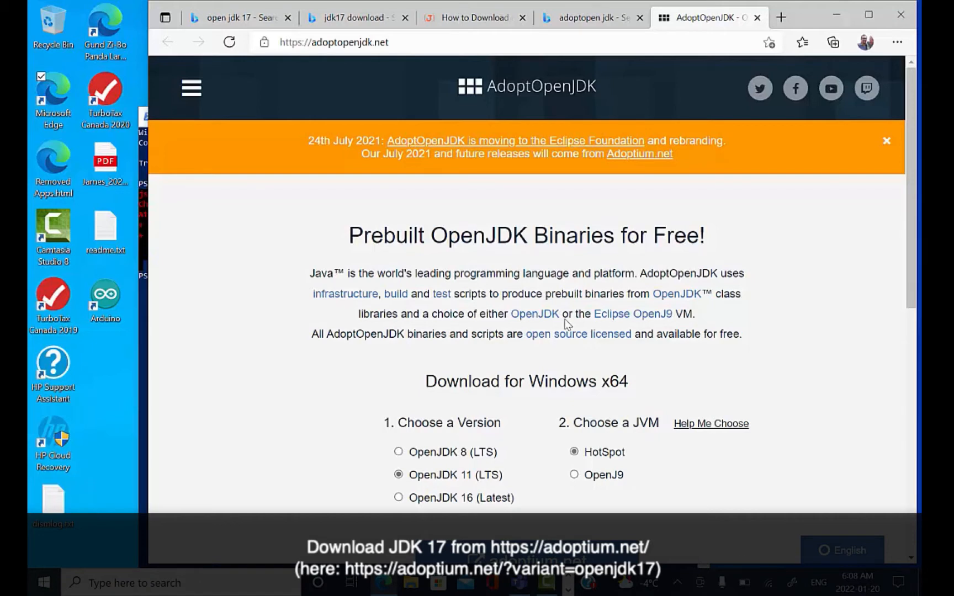
click(229, 42)
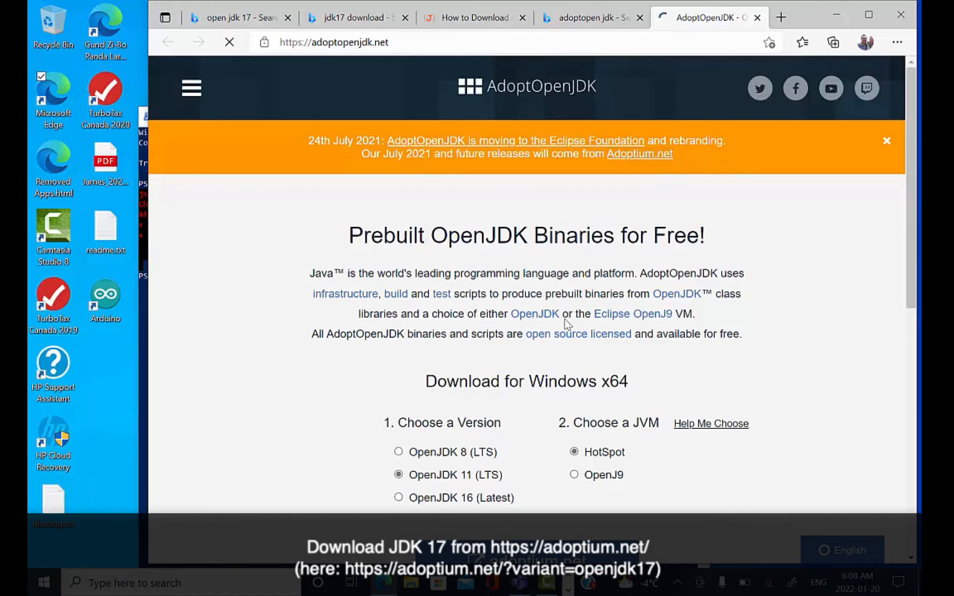
click(639, 154)
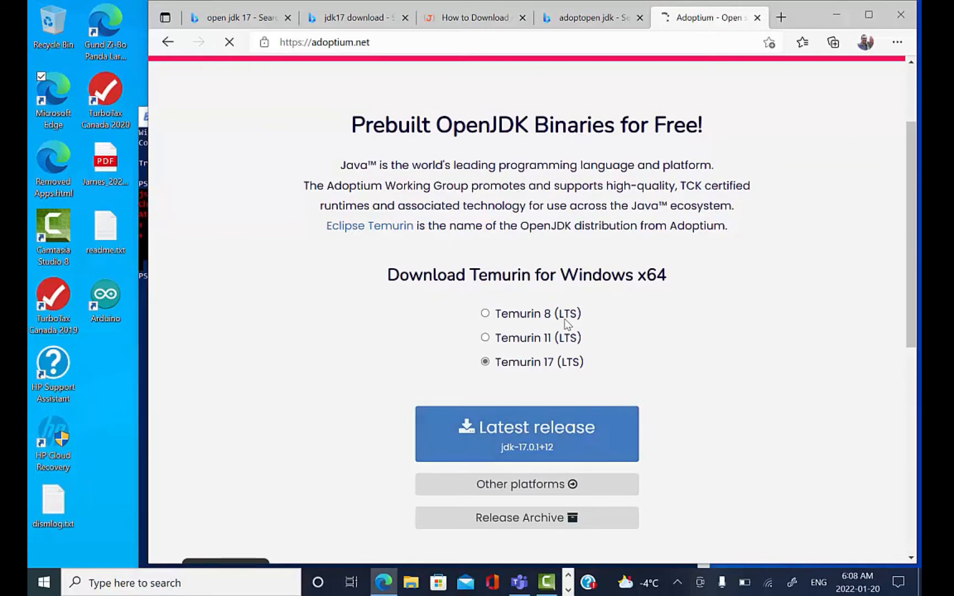
Download the latest Temurin 17 release and launch its installer from Downloads.
click(525, 434)
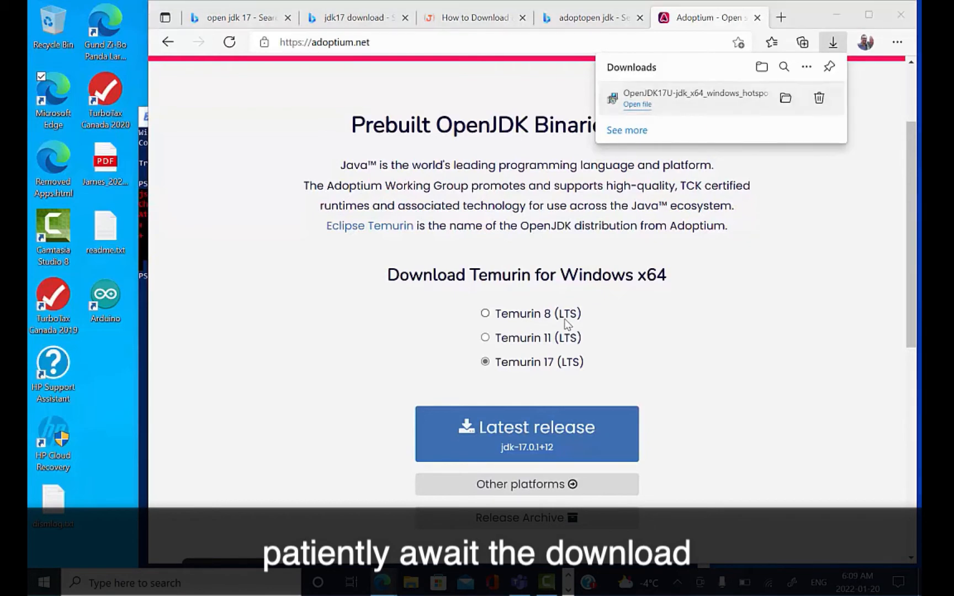
click(636, 104)
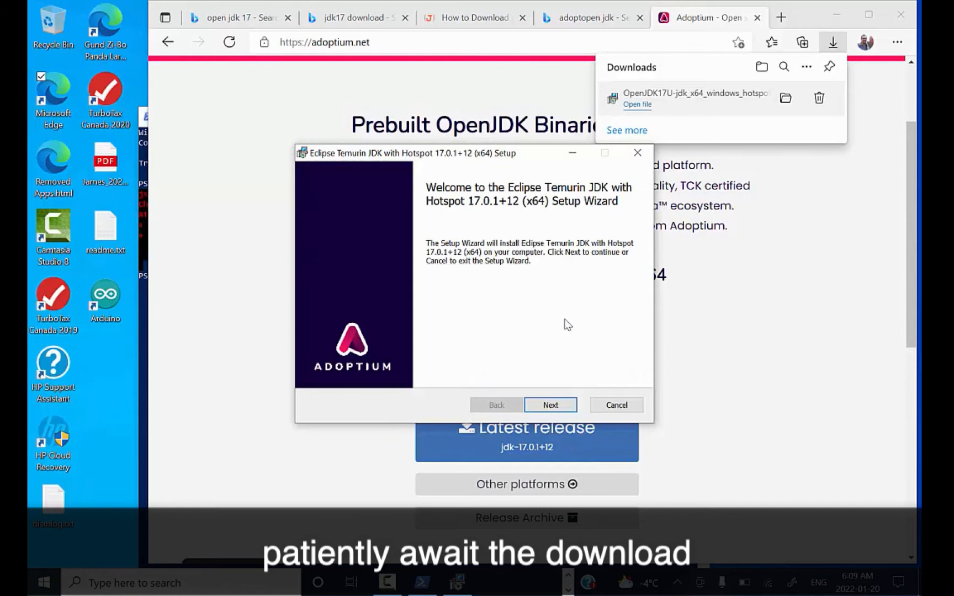
Enable the Set JAVA_HOME variable and Associate .jar features, reaching the ready-to-install page.
click(550, 404)
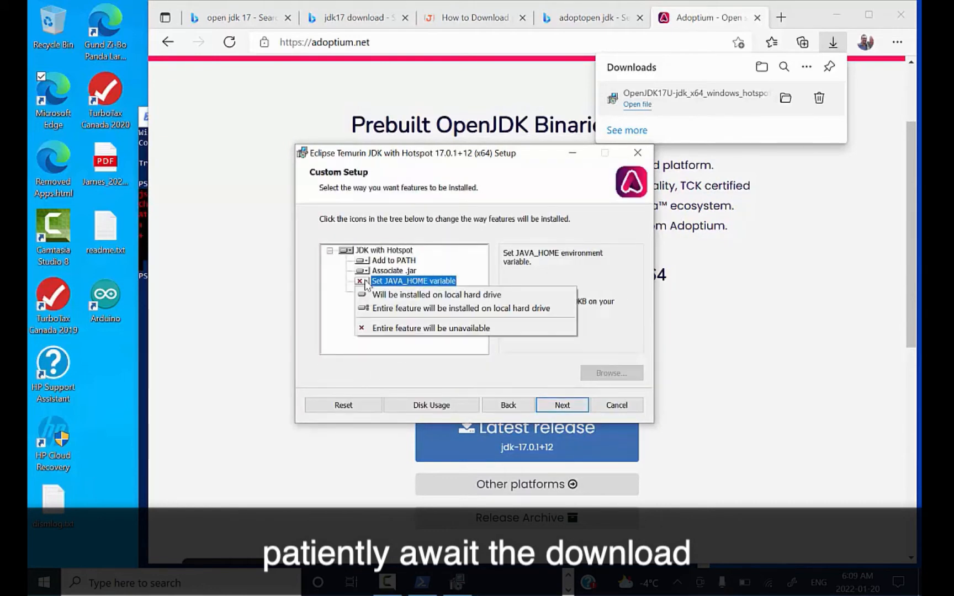
click(394, 260)
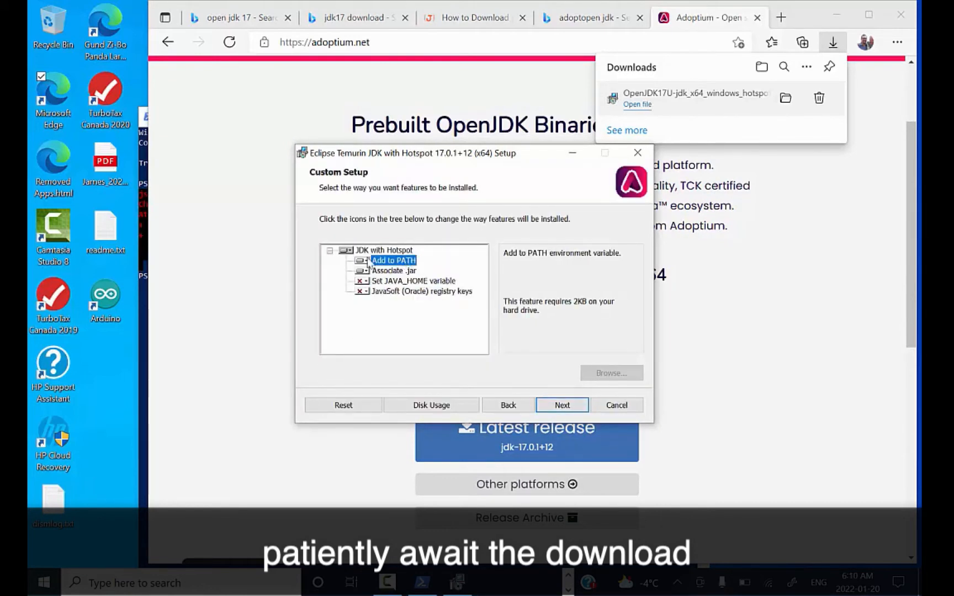
click(414, 280)
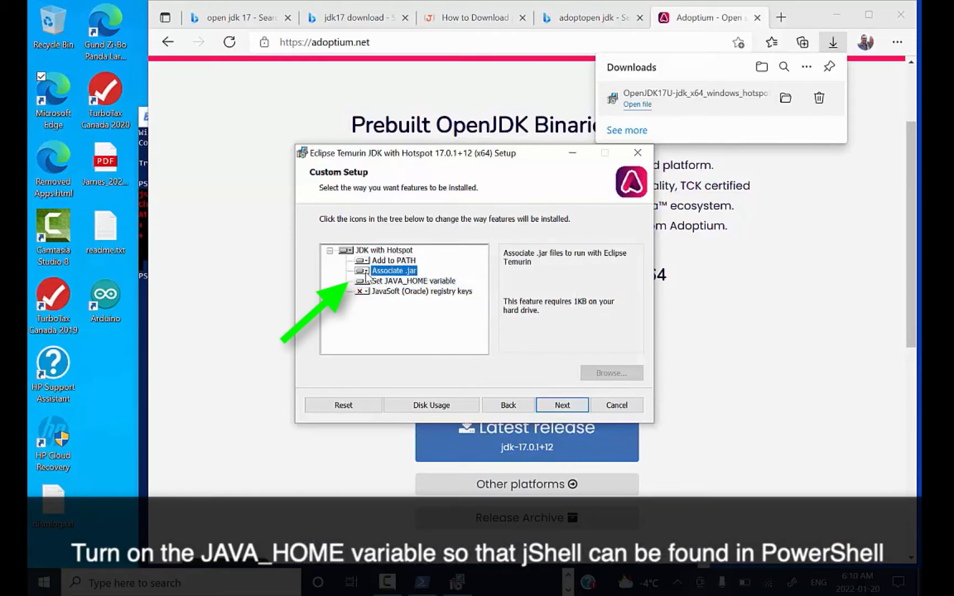
click(364, 270)
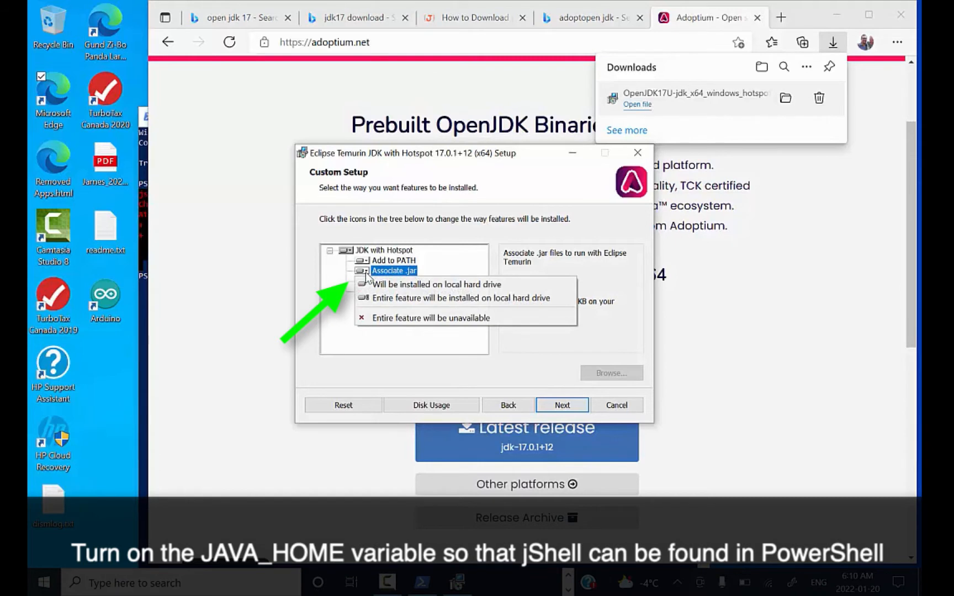
mouse_move(468, 240)
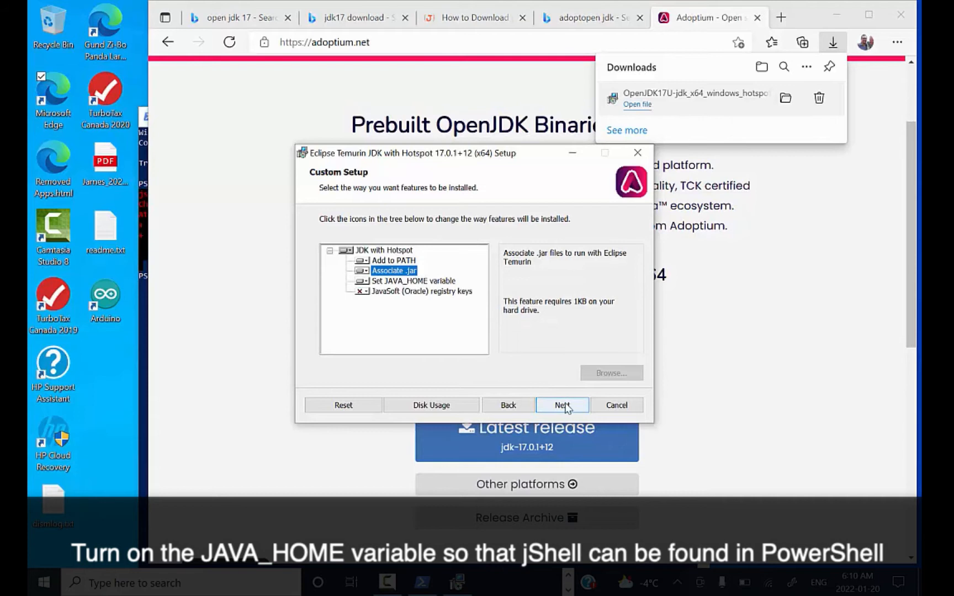
click(560, 405)
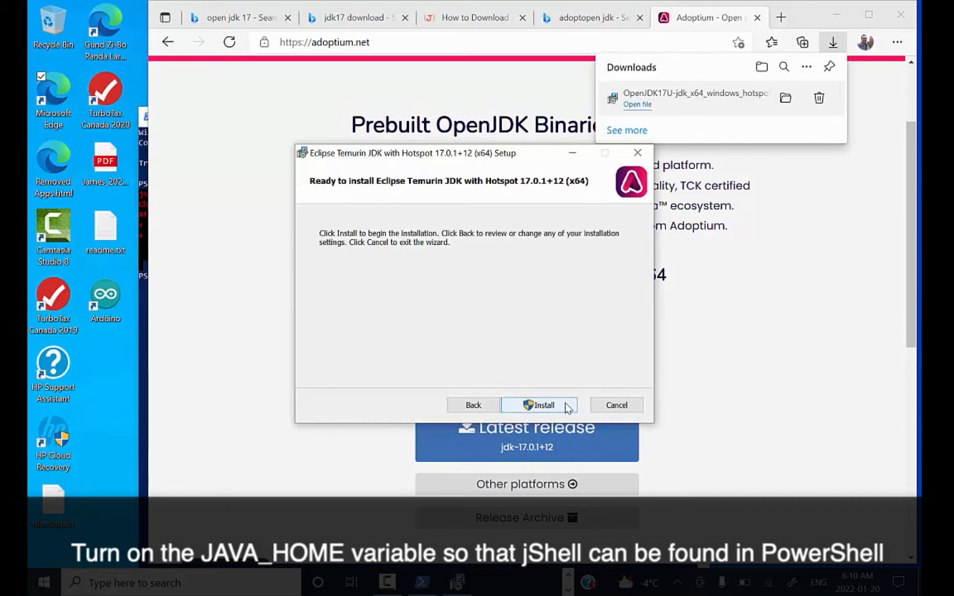
Install JDK 17.0.1+12 and close the finished setup wizard.
click(541, 405)
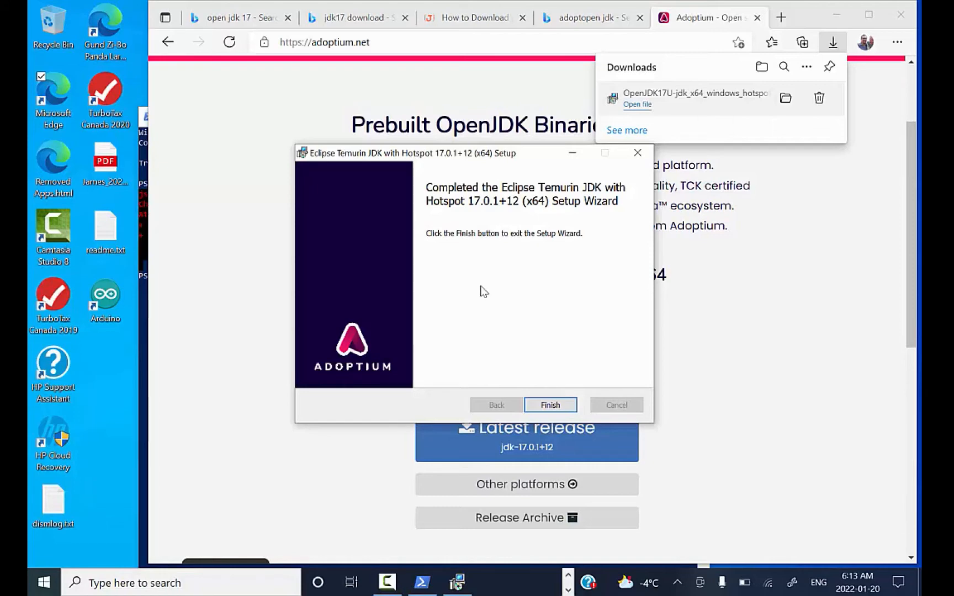
click(550, 405)
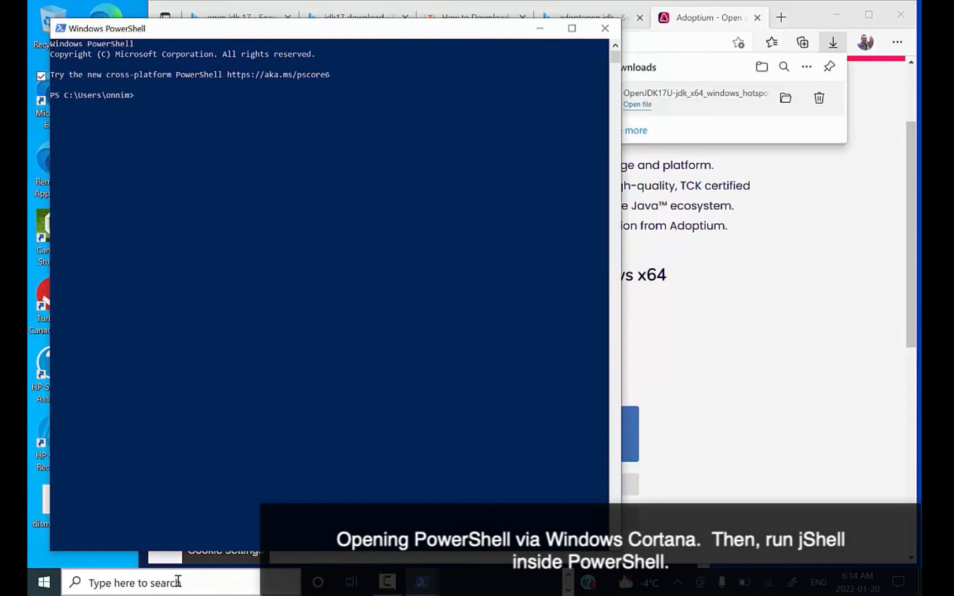
Start jshell and enter System.out.println("hello. this is the jshell. after an external JDK").
text(jshell)
text(1+1)
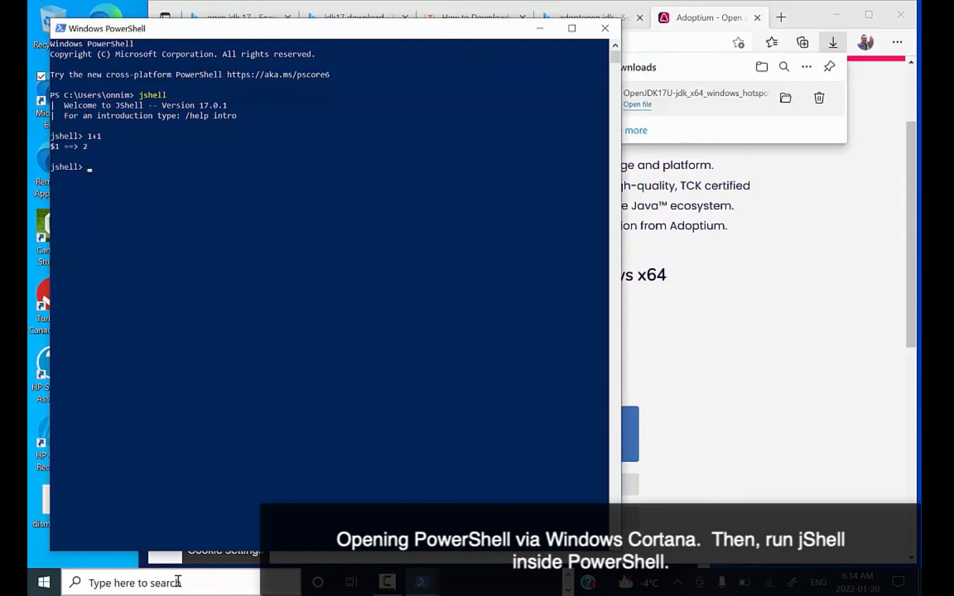
text(s)
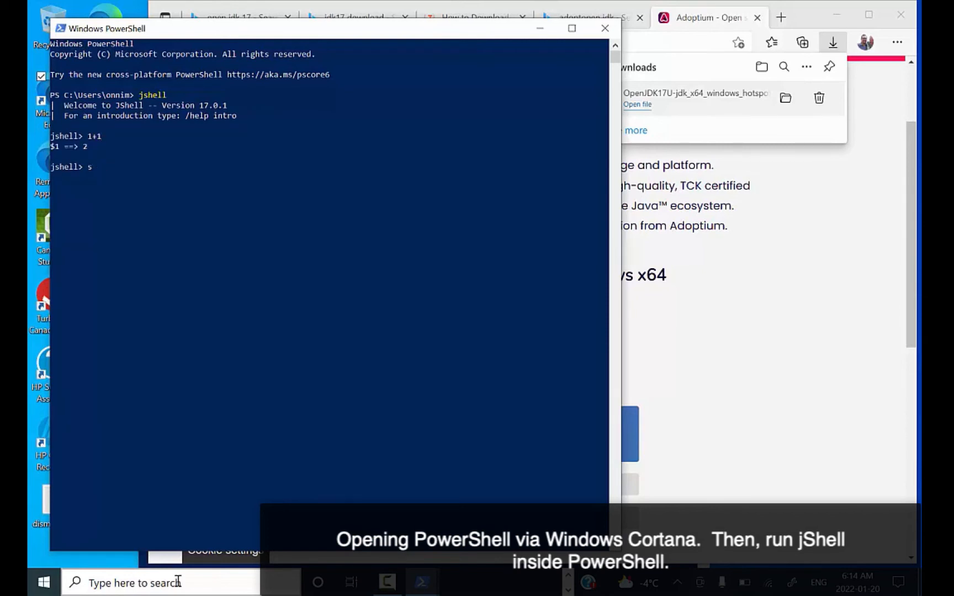
text(ystem.out.println)
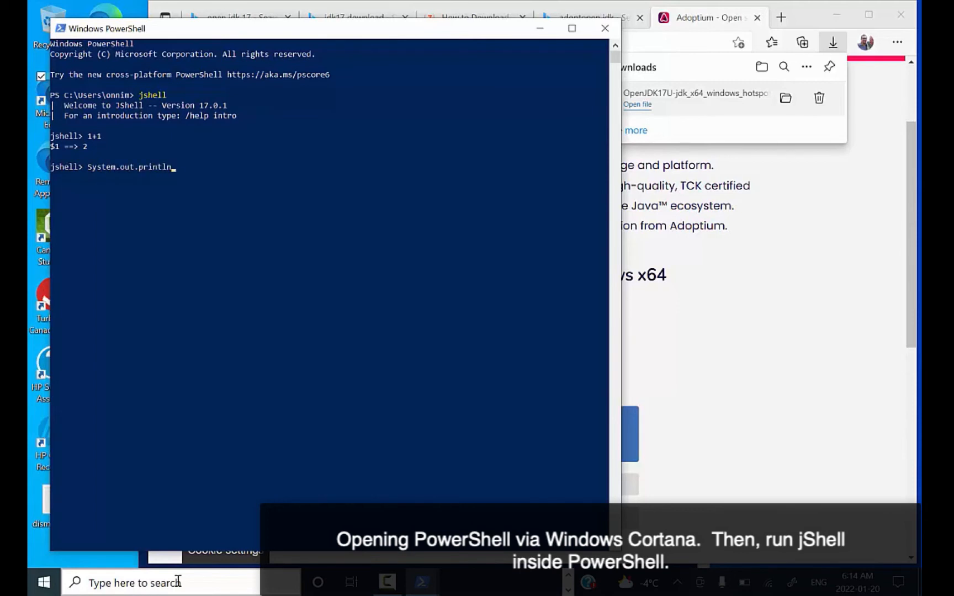
text(("hello. this is the jshell)
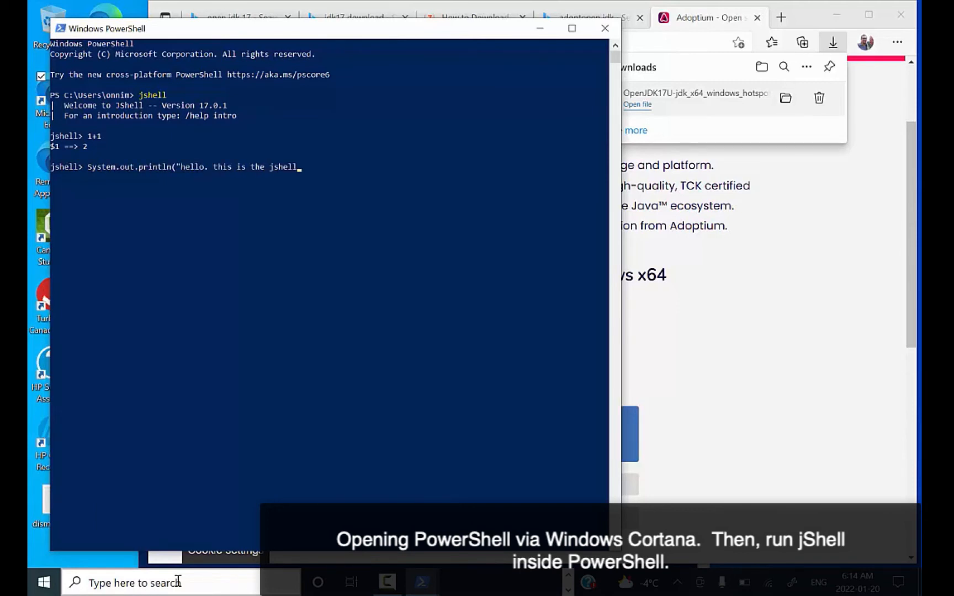
text(after an e)
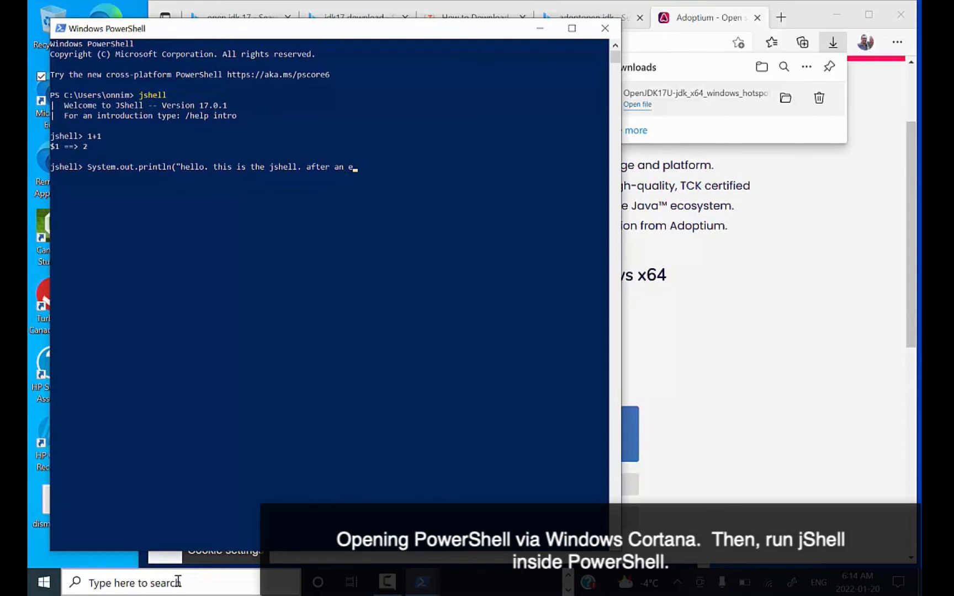
text(xternal JDK)
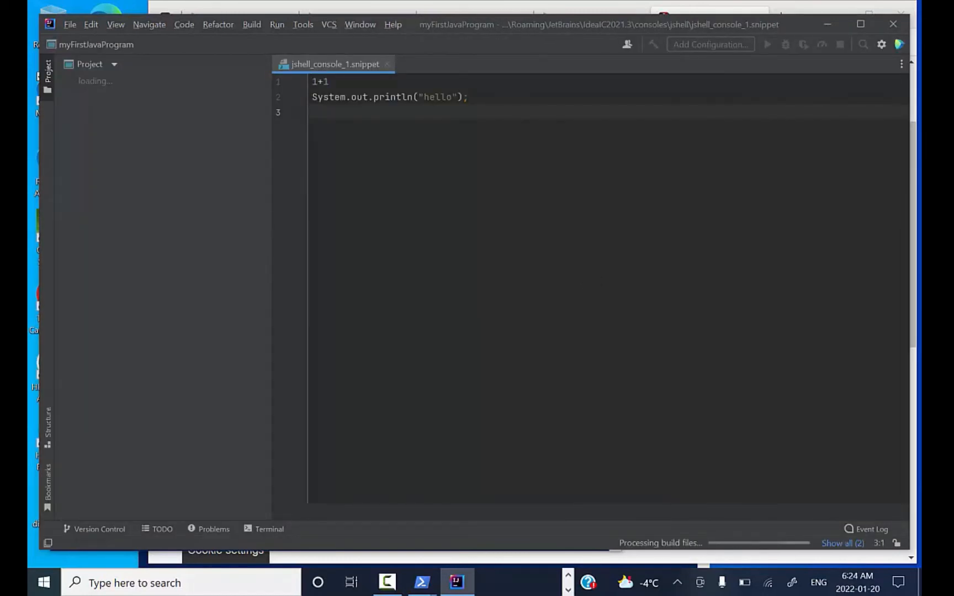
Close the jShell snippet and start a new Java project using the openjdk-17 SDK.
click(125, 81)
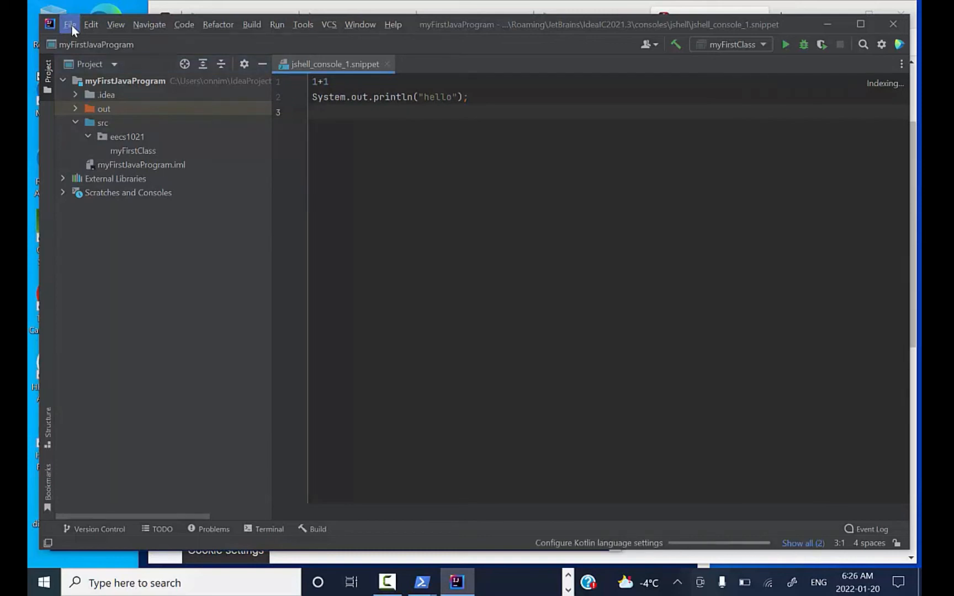
click(70, 24)
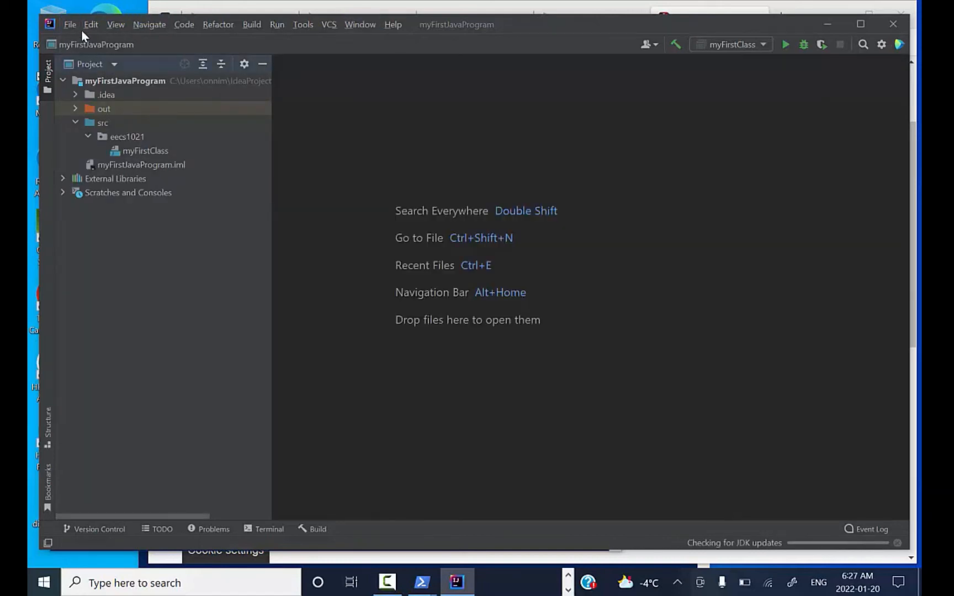
click(70, 25)
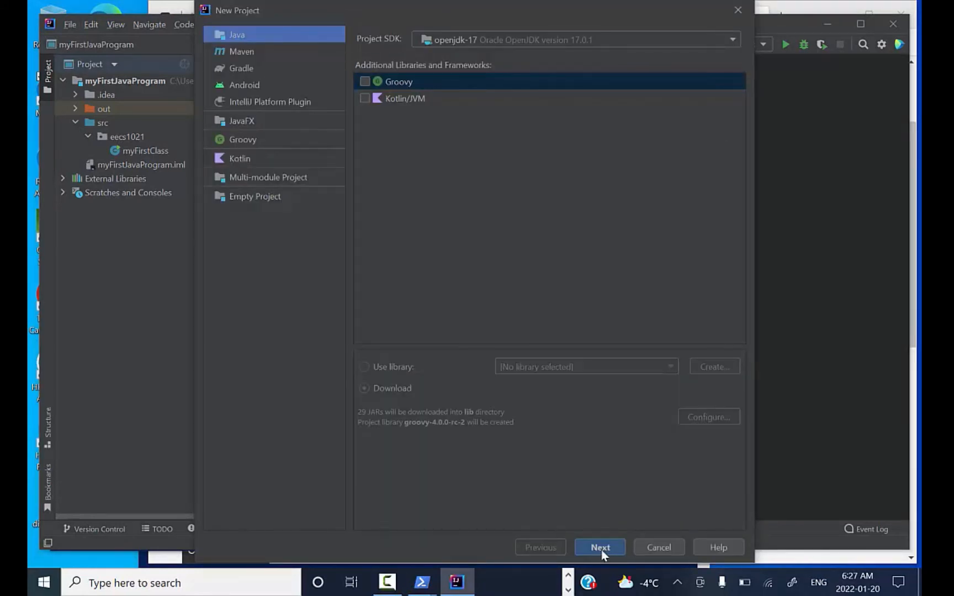
Advance through the wizard to create the Java project named testProject.
click(598, 547)
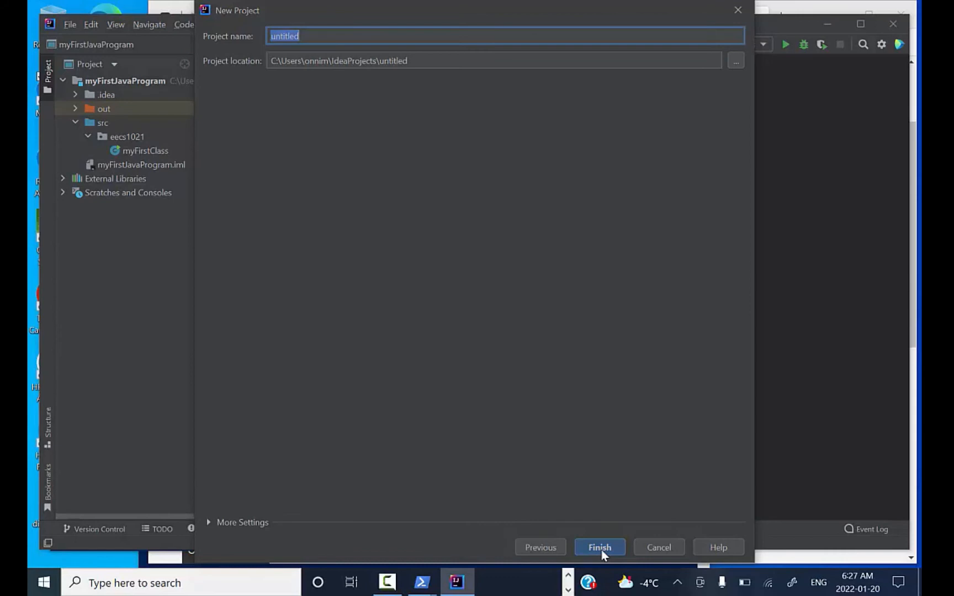
click(598, 547)
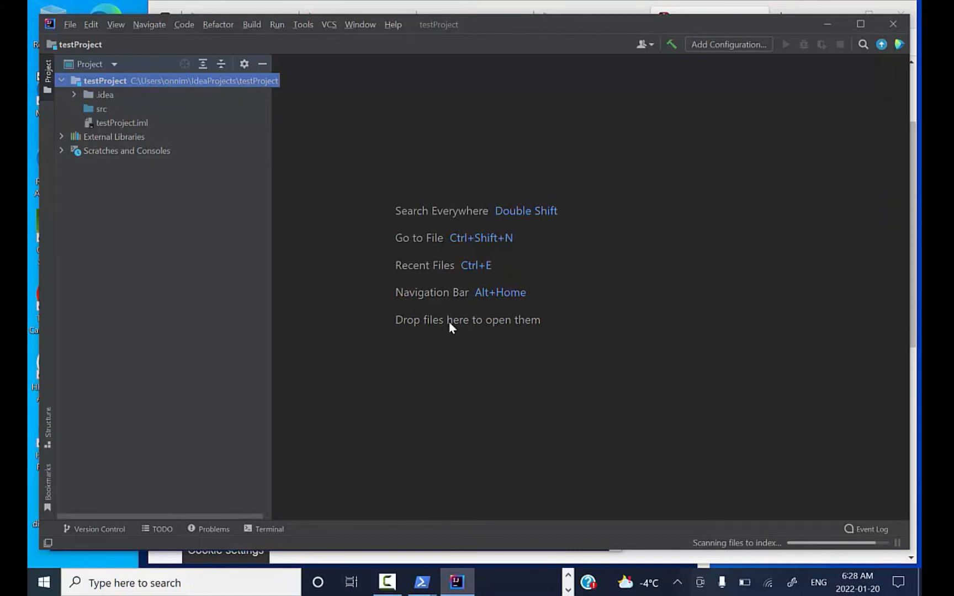
Add the Java class myPackage.myClass under src from its New > Java Class menu.
click(101, 108)
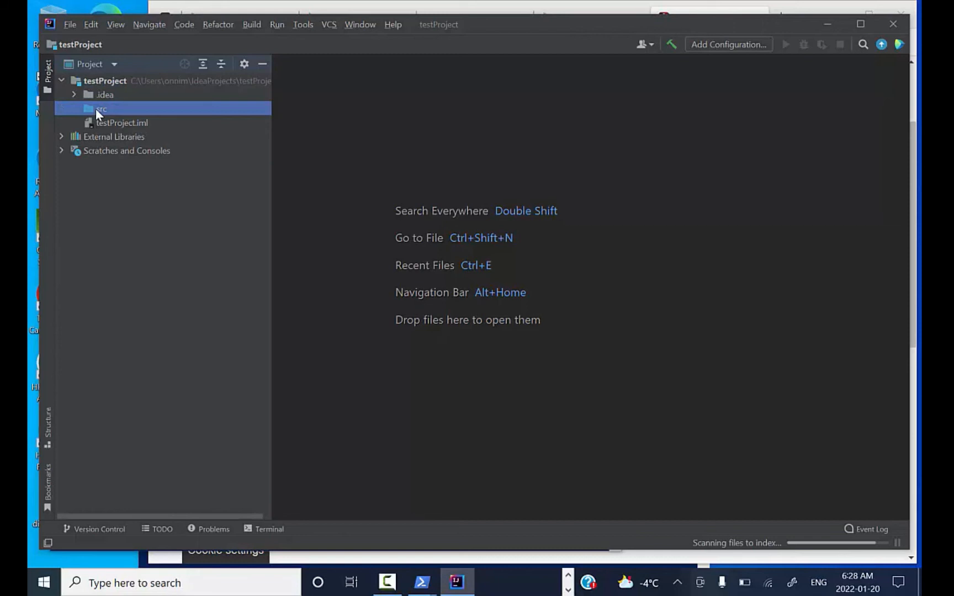
right_click(100, 108)
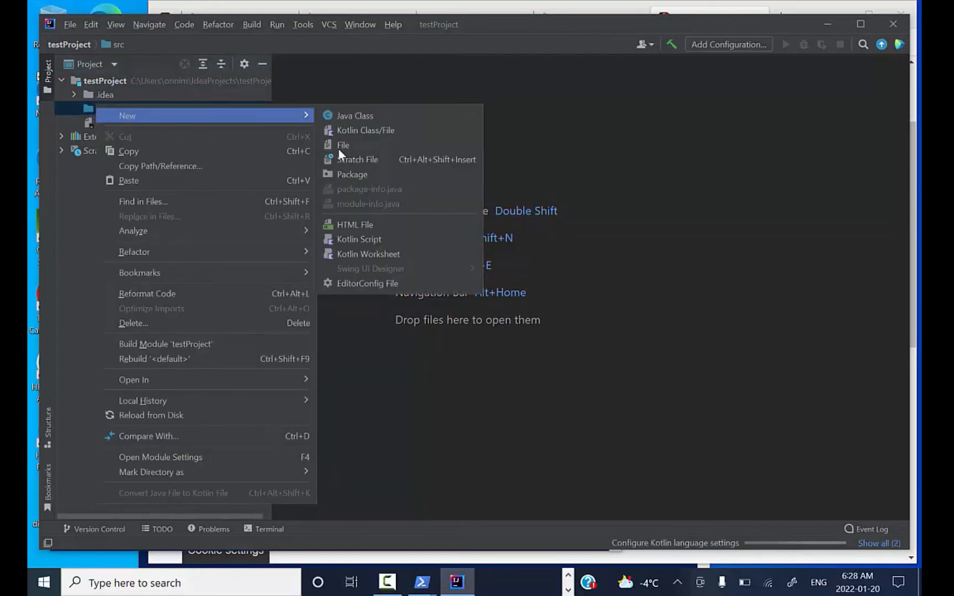
click(351, 175)
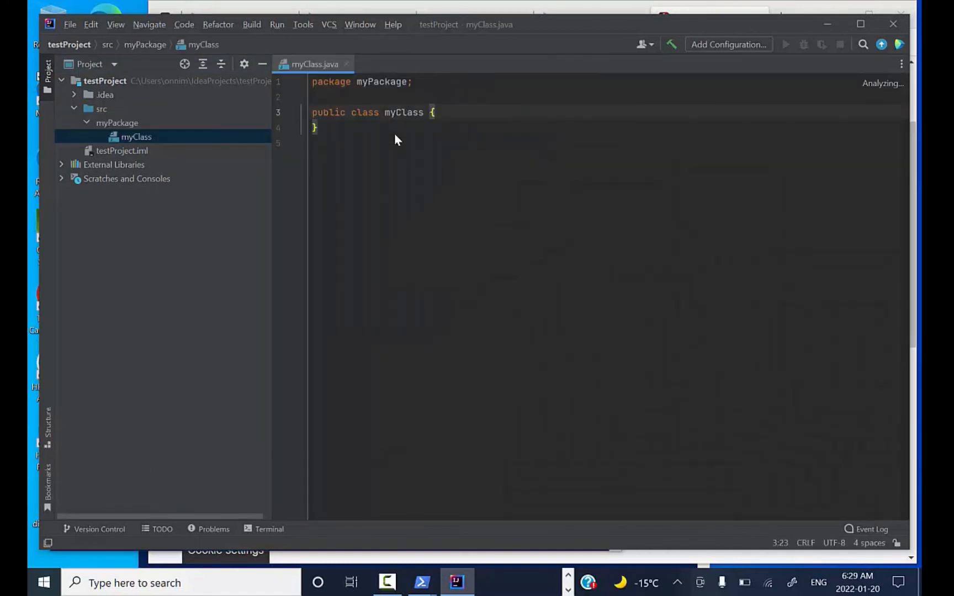
Add a main method to myClass that prints "hello." with System.out.println.
text(main(String[] args) {)
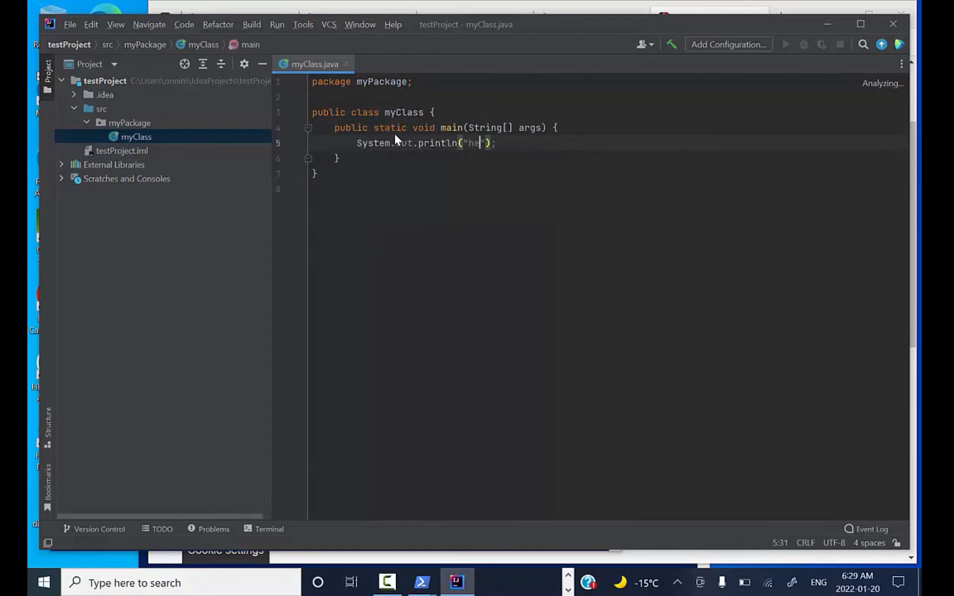
text(llo.)
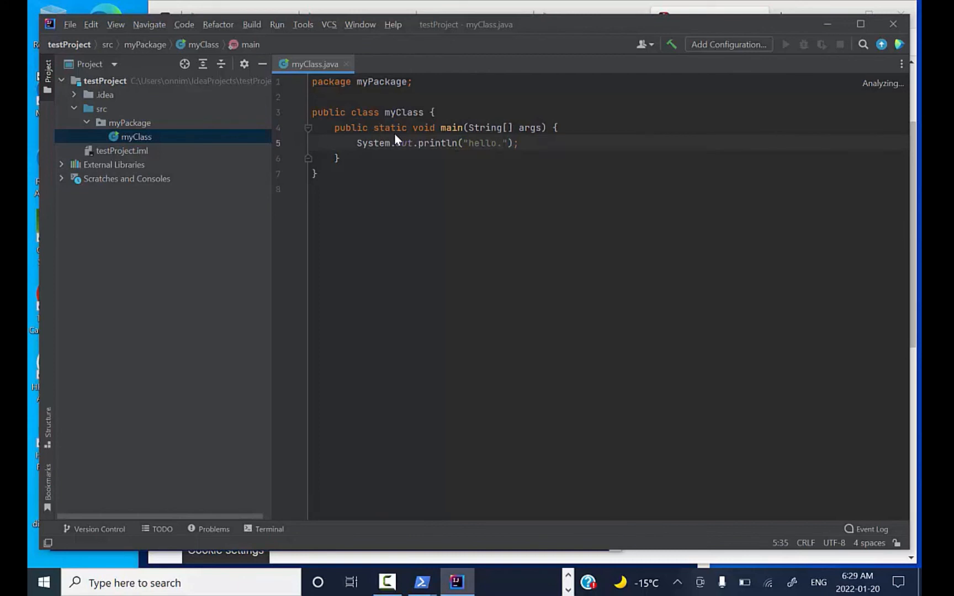
mouse_move(671, 44)
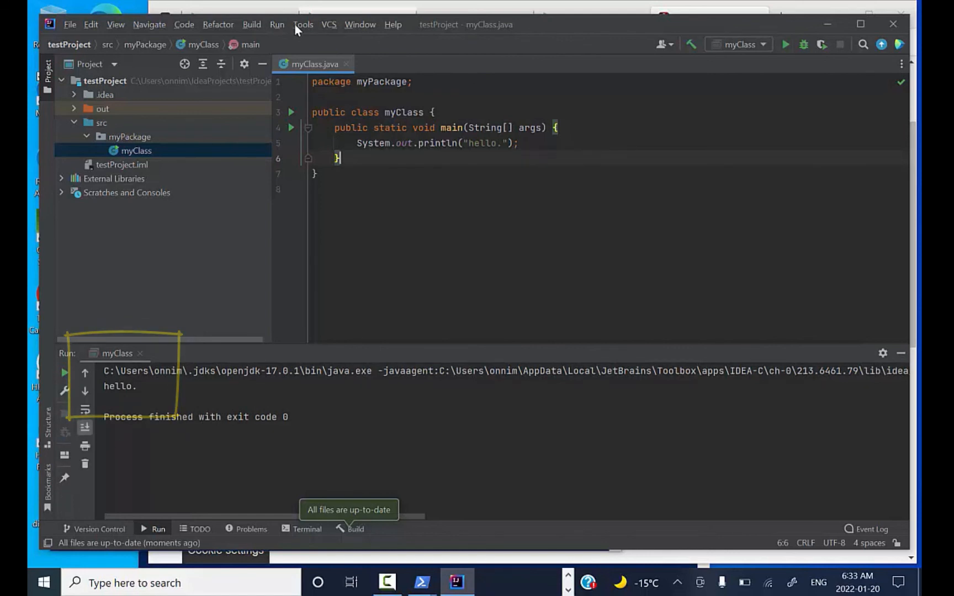
Open a new JShell Console from the Tools menu.
click(302, 24)
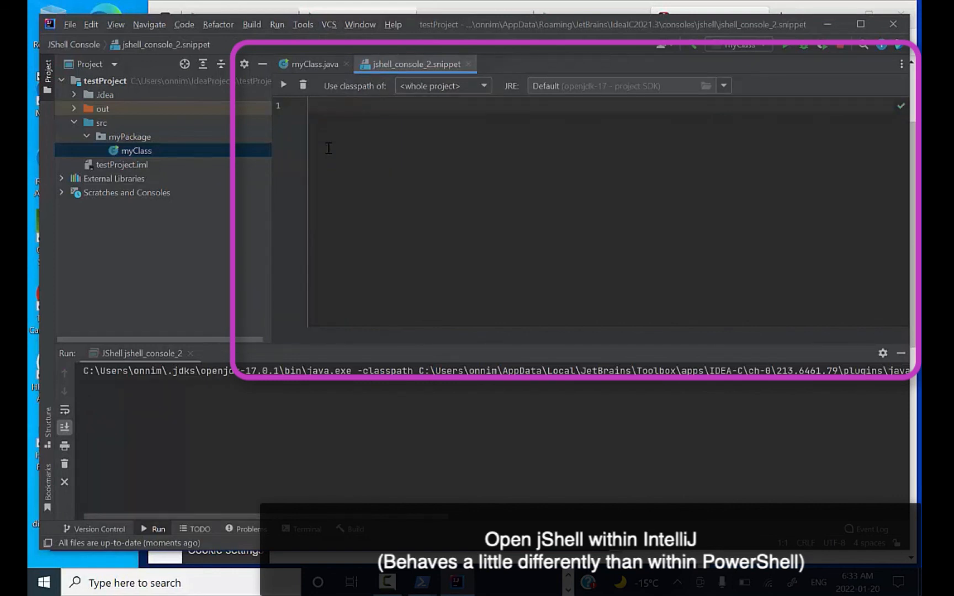
Enter 1+1 in the JShell console and execute it to get 2.
text(1+)
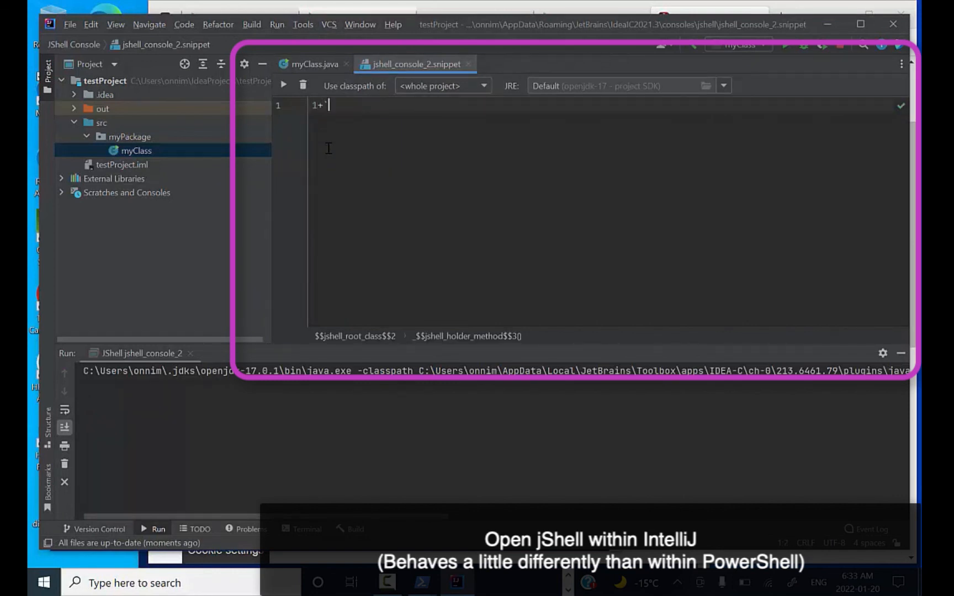
text(1)
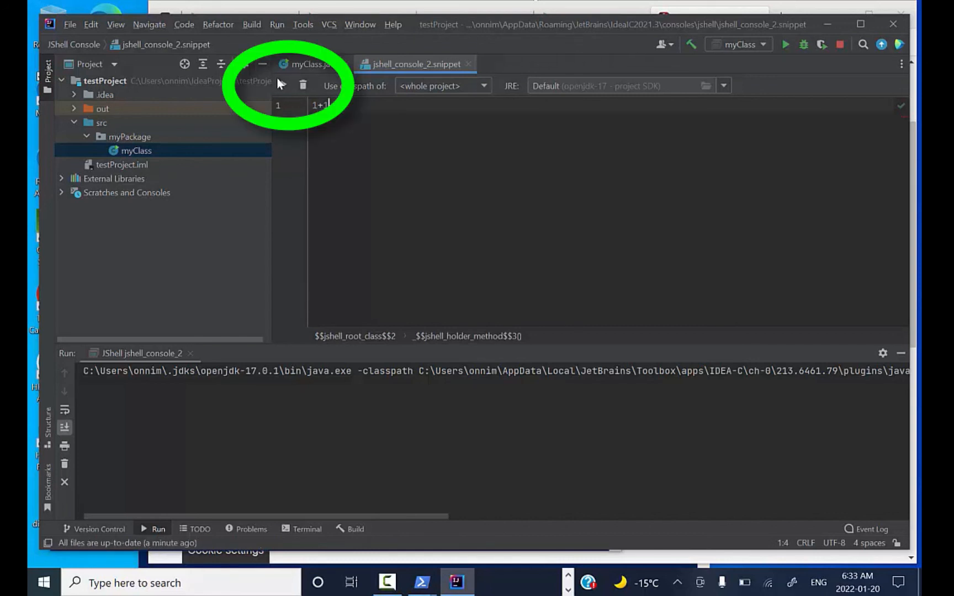
click(282, 85)
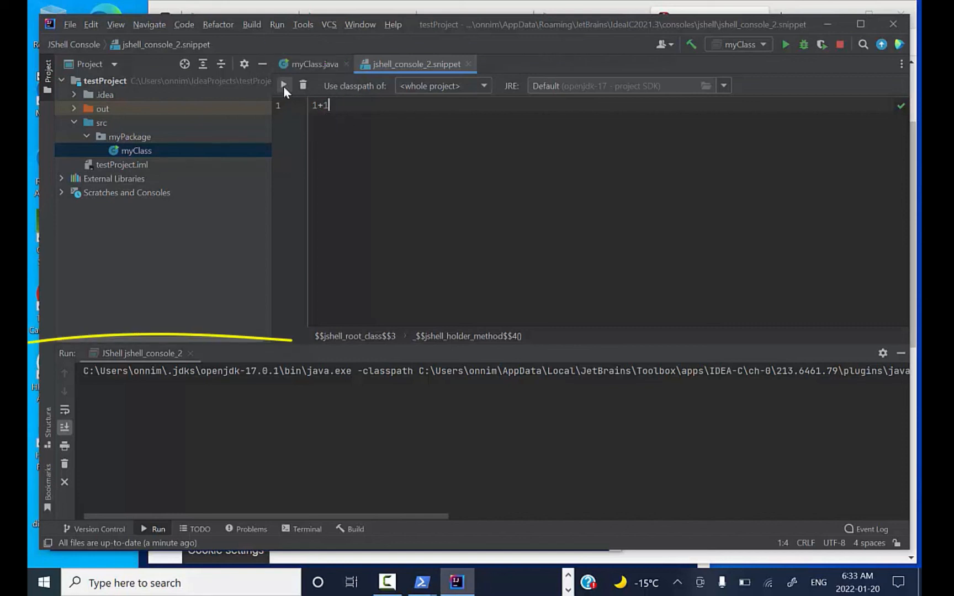
click(284, 85)
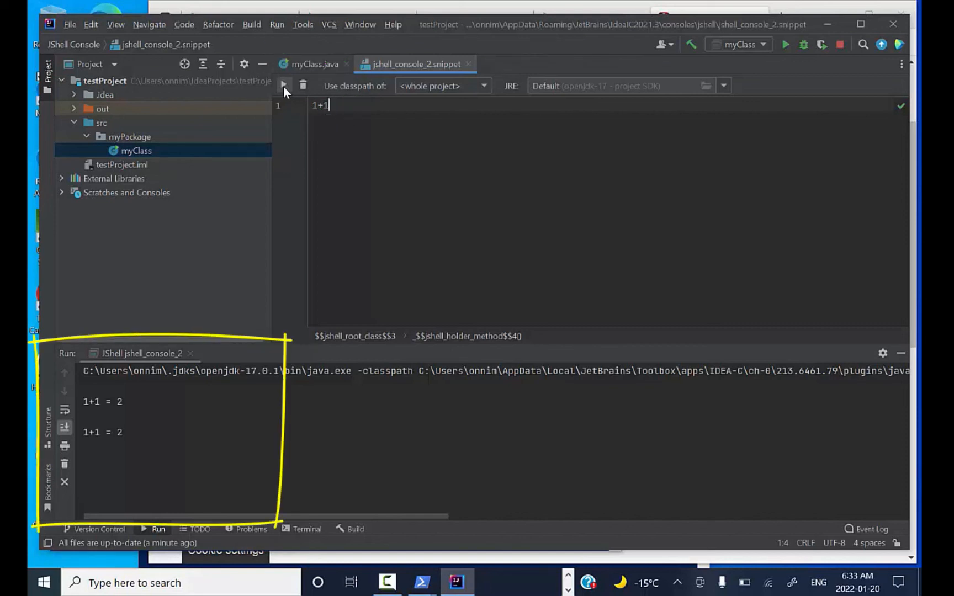